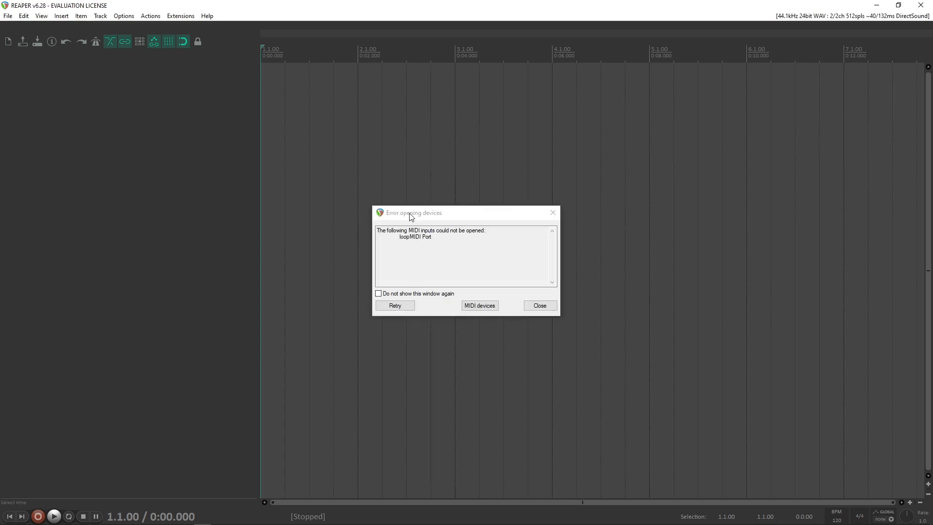
Filter the Insert Virtual Instrument browser to 'ripcho' so only Ripchord (Trackbout) shows
click(539, 306)
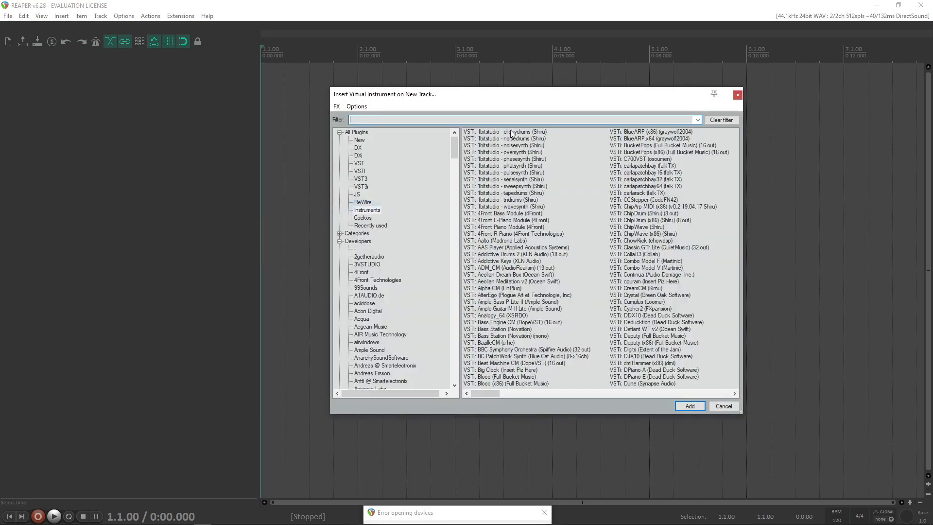
text(ripcho)
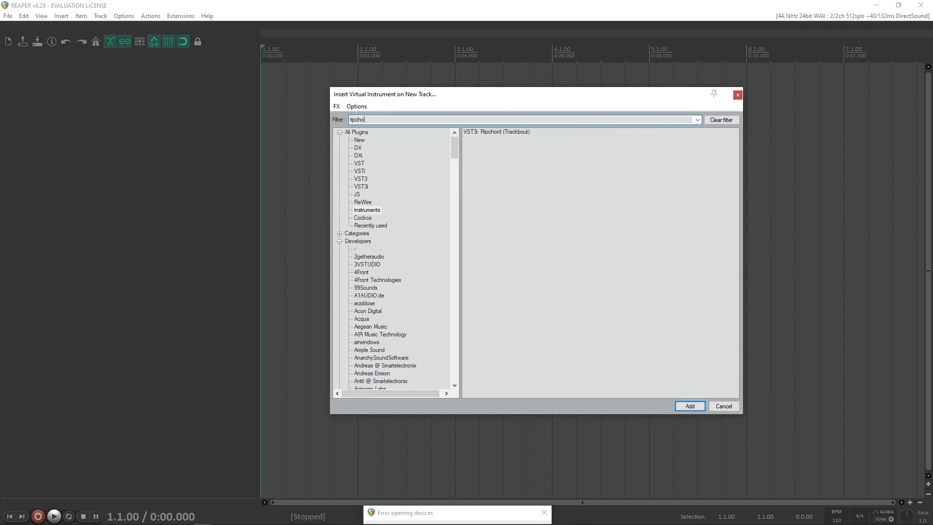
Add Ripchord on a new track and filter the Add FX browser for 'fluid'
click(690, 406)
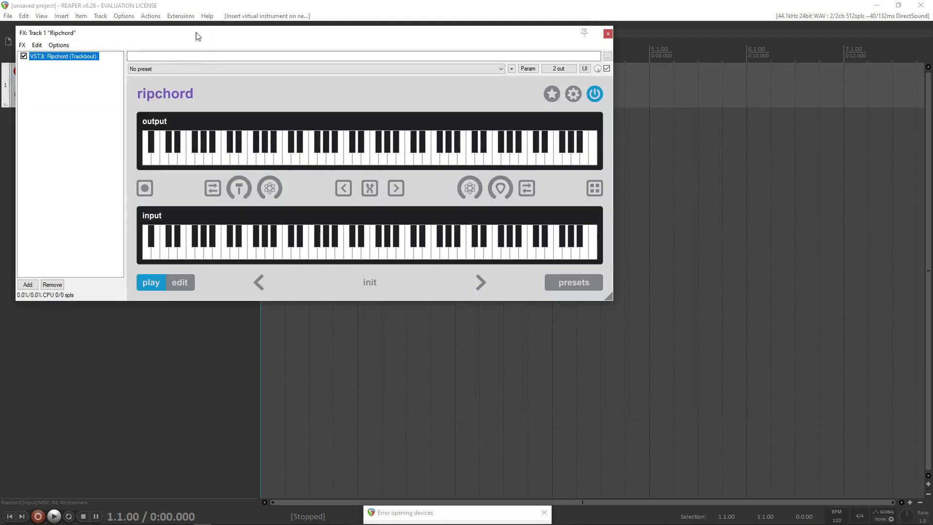
click(27, 284)
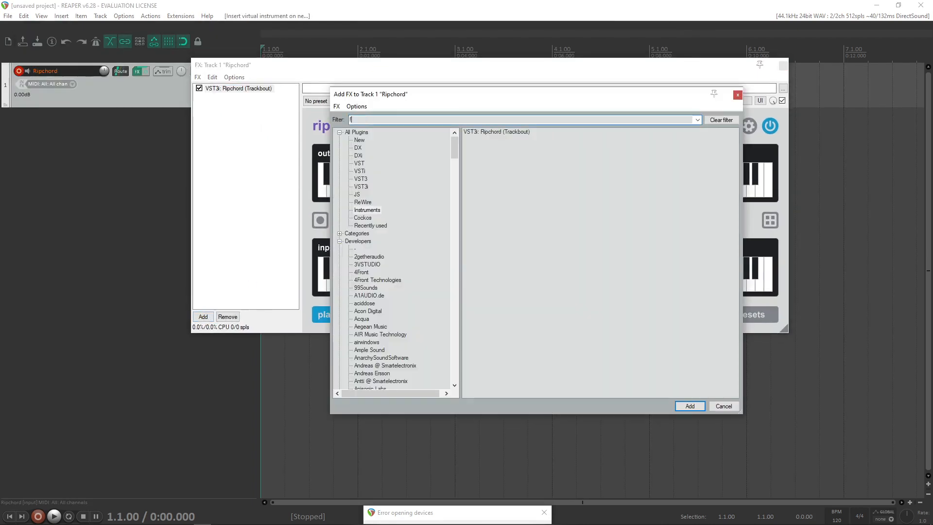
text(fluid)
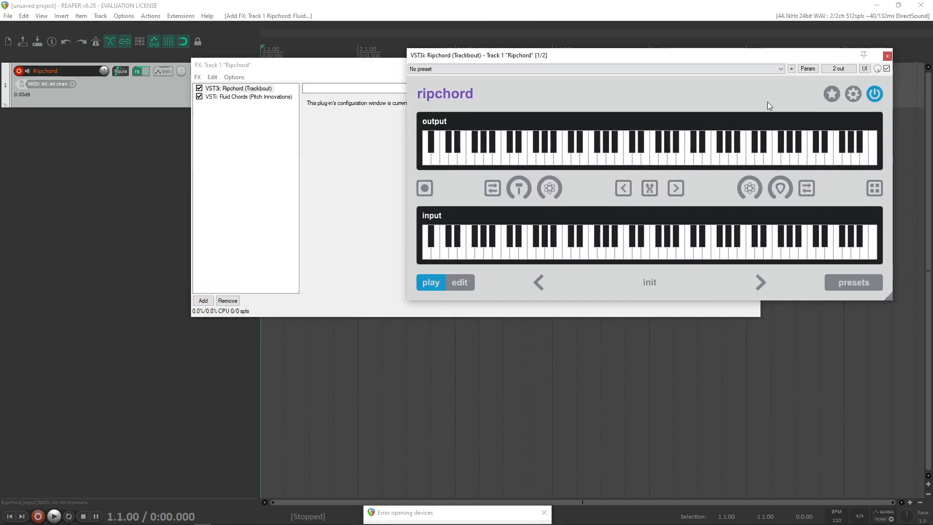
Select Fluid Chords in the FX chain to show its interface after Ripchord's Neo_Soul_V7_15 preset
click(760, 282)
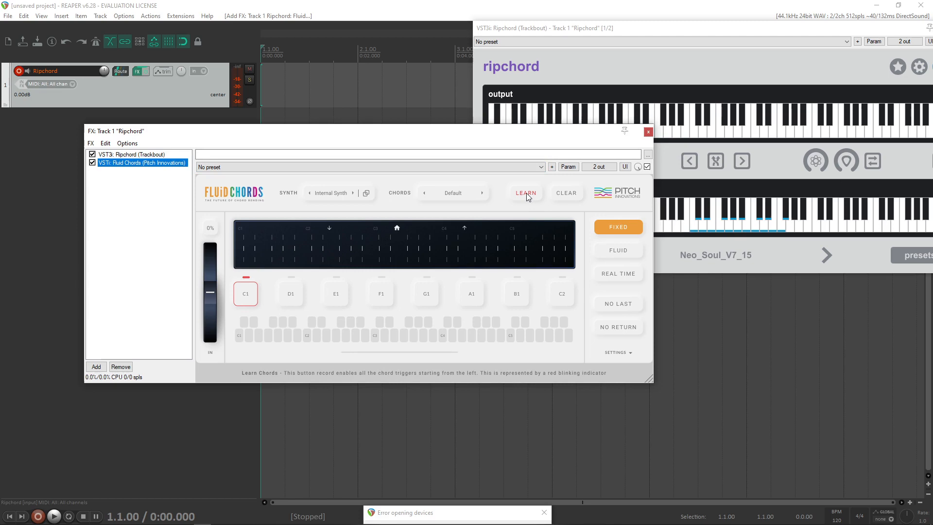
Start LEARN in Fluid Chords so Ripchord chords fill pads C1 through C2
click(525, 193)
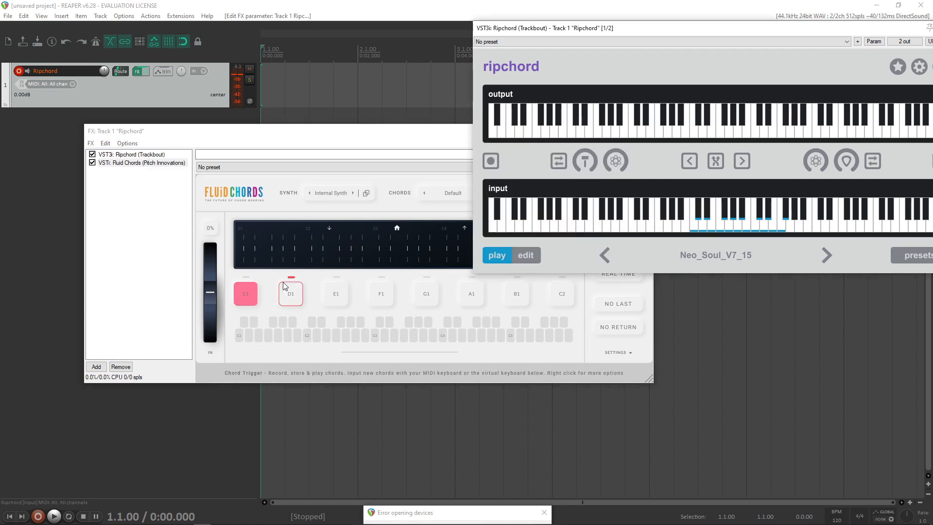
mouse_move(687, 272)
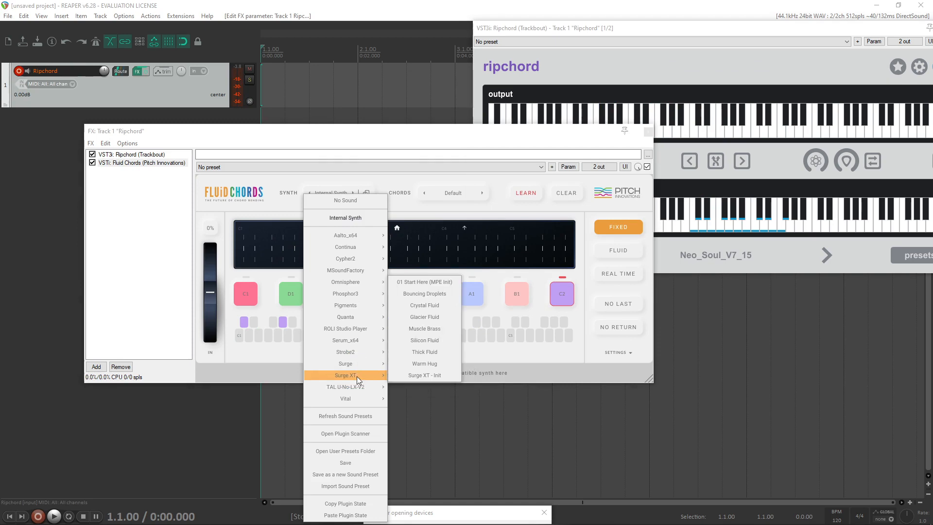
Select Surge XT > Crystal Fluid as the synth and apply a 1024-sample audio buffer
click(425, 293)
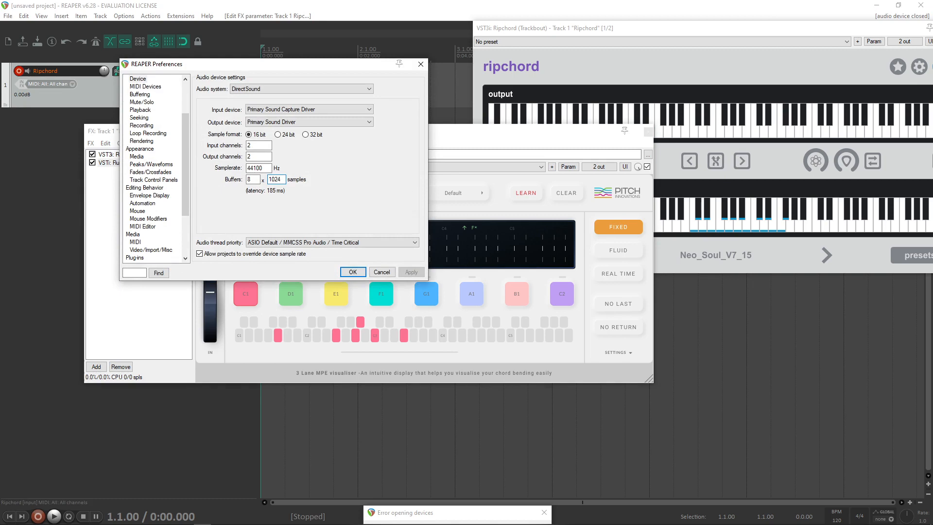
click(352, 272)
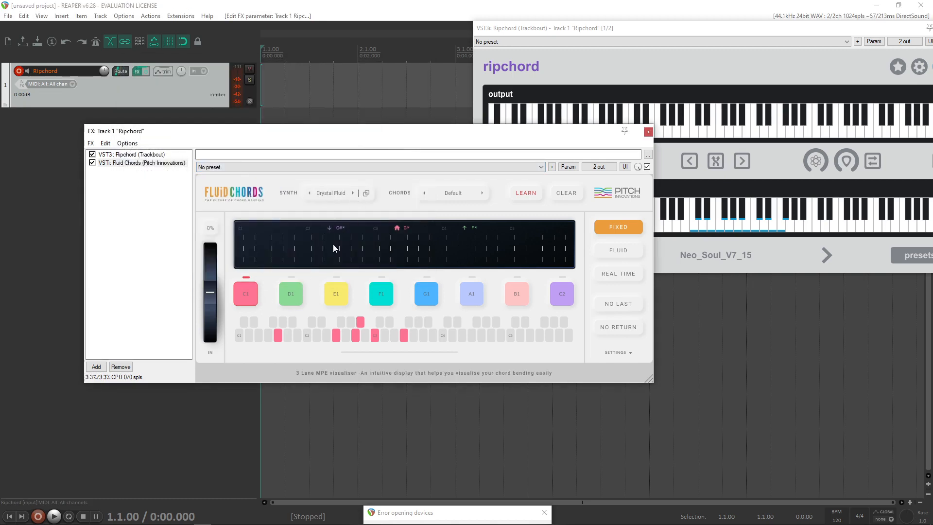
click(245, 293)
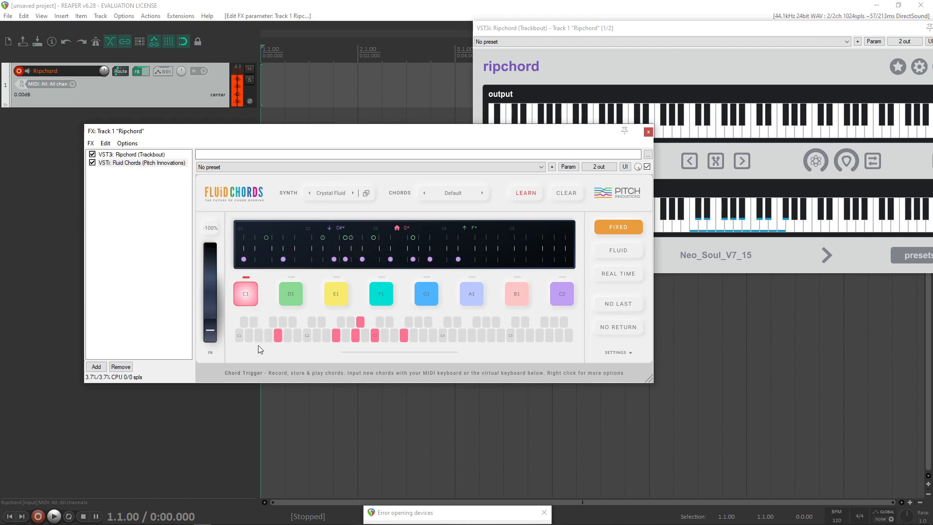
click(335, 293)
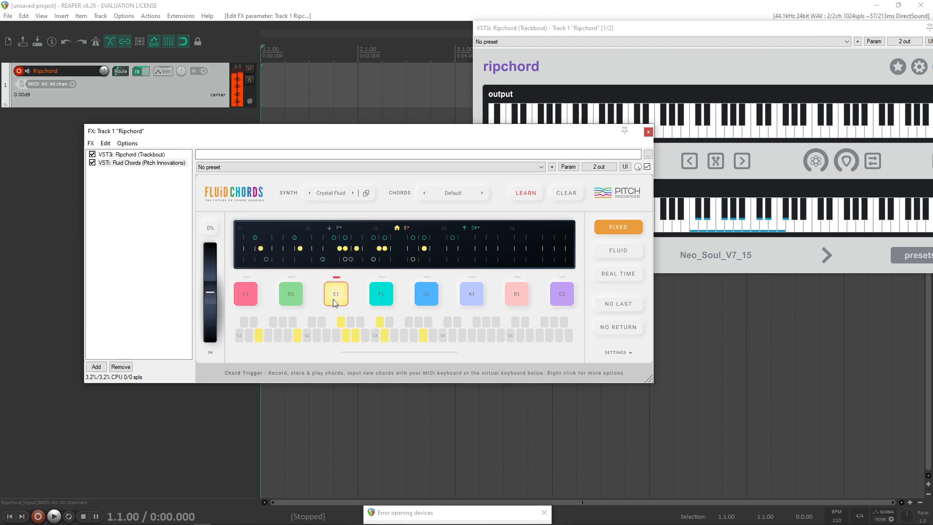
click(336, 292)
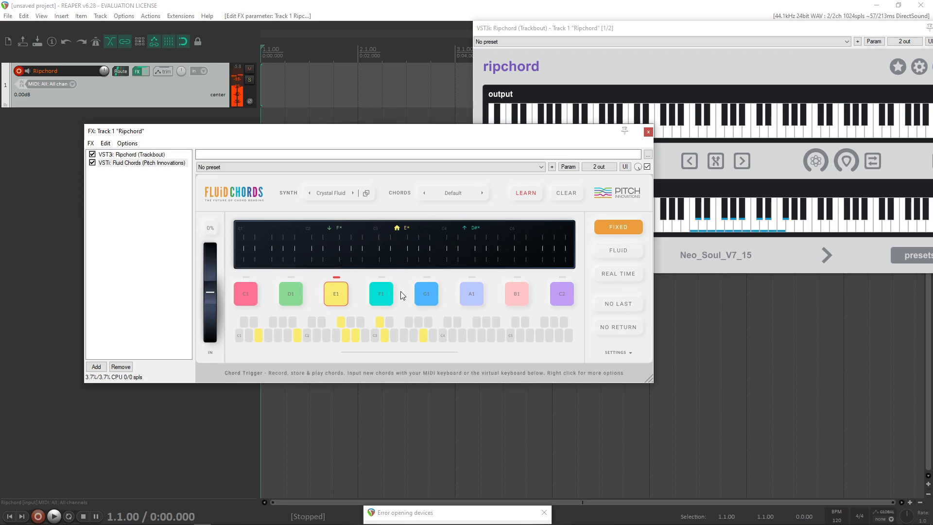
click(380, 293)
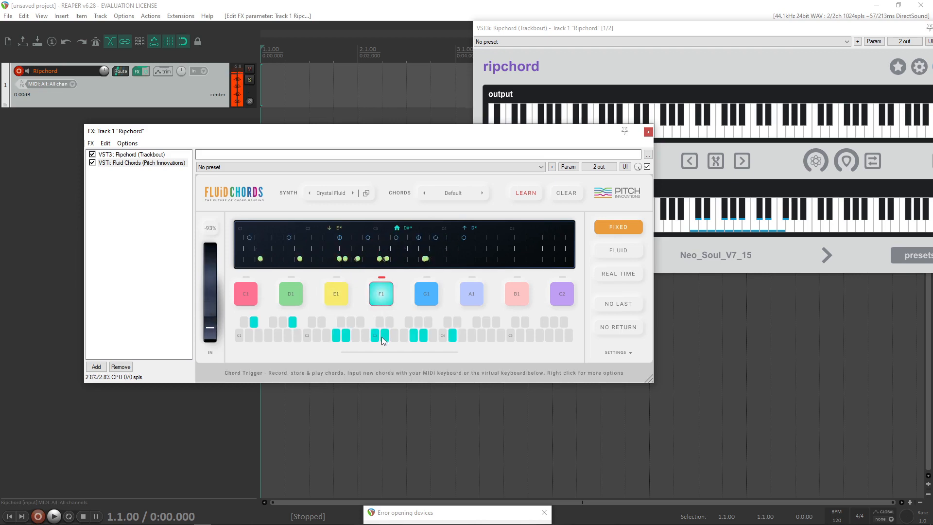
click(426, 294)
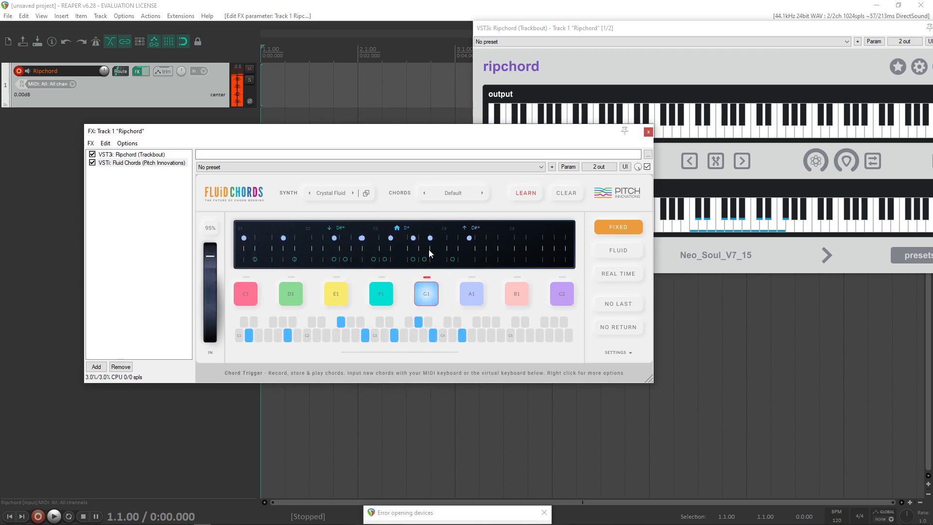
click(470, 292)
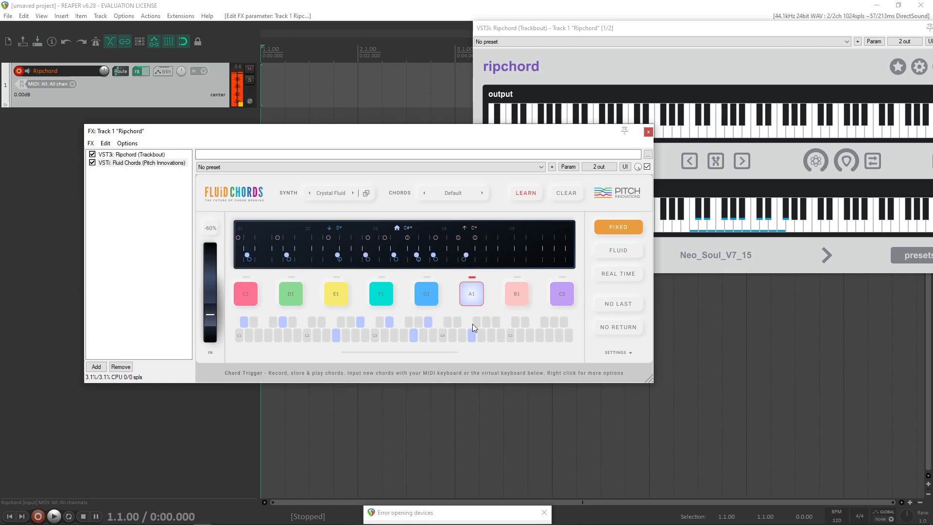